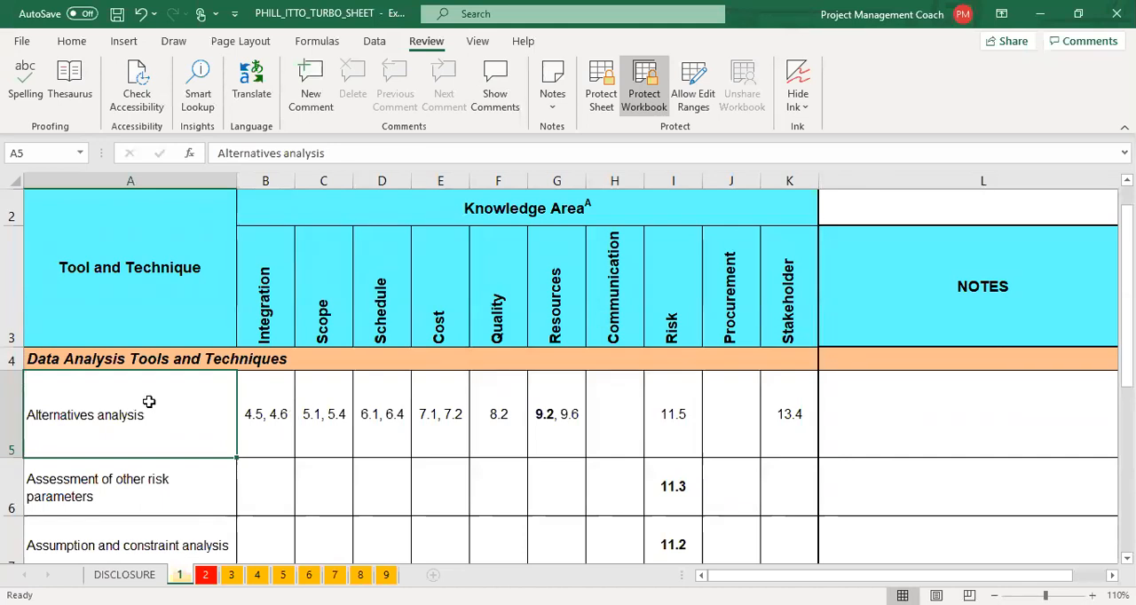
# - Zoom the sheet to 170% to enlarge the Data Analysis table
pyautogui.click(129, 358)
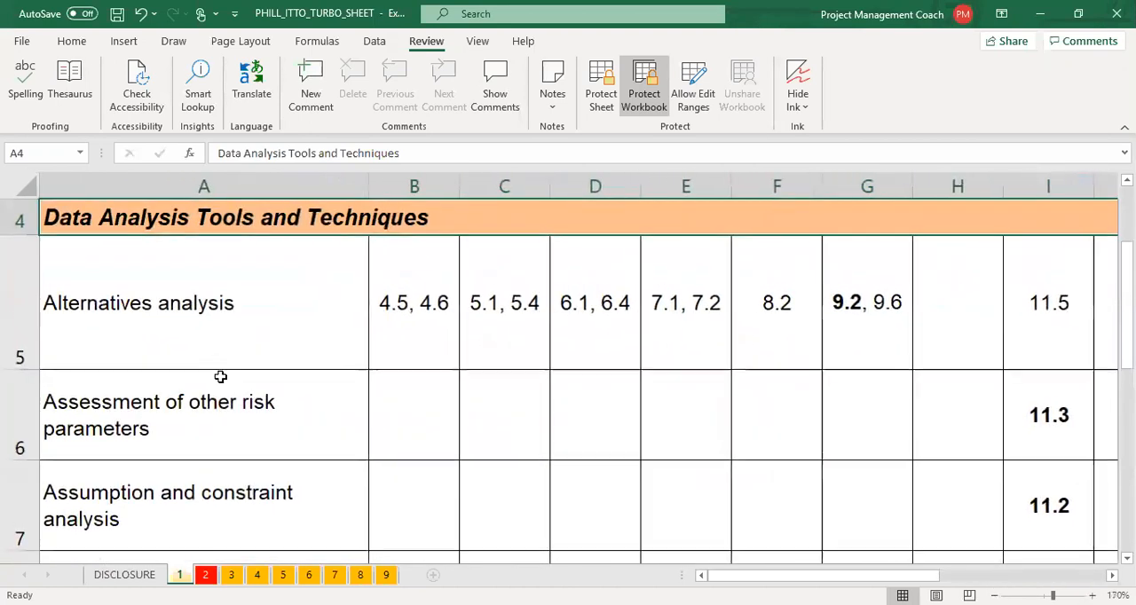
# - Bold the 'Alternatives analysis' and 'Assessment of other risk parameters' cells A5 and A6
pyautogui.click(195, 302)
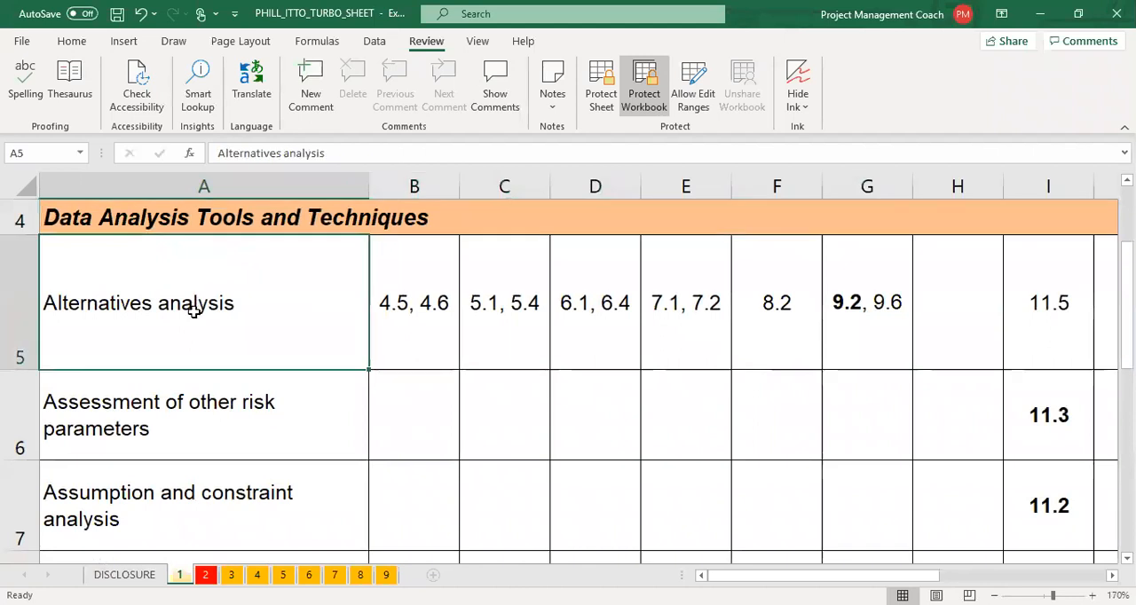
pyautogui.click(186, 416)
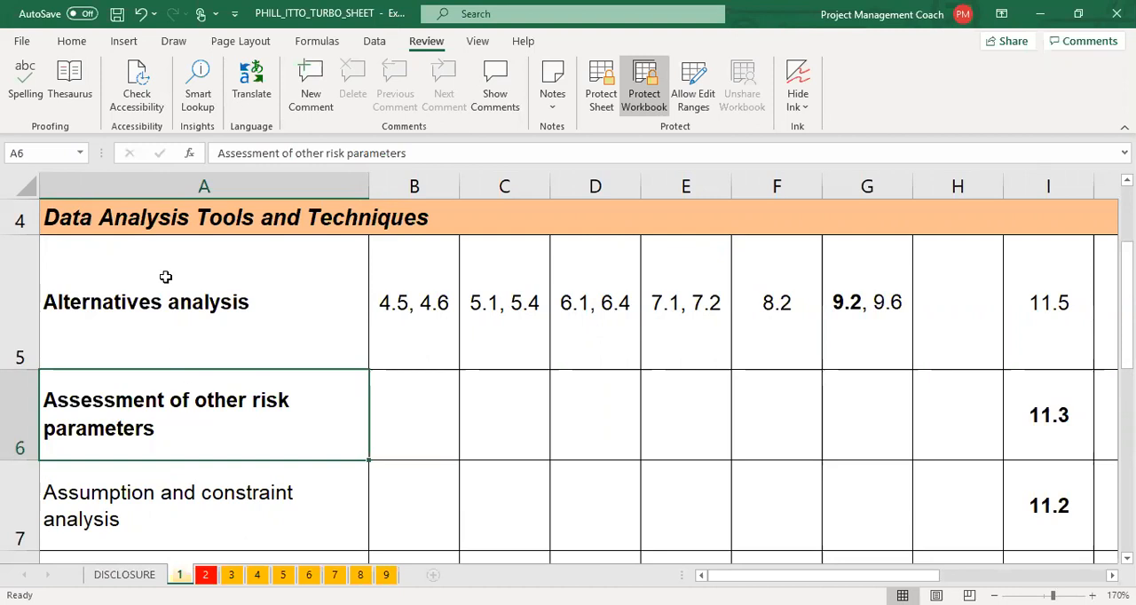
pyautogui.click(204, 302)
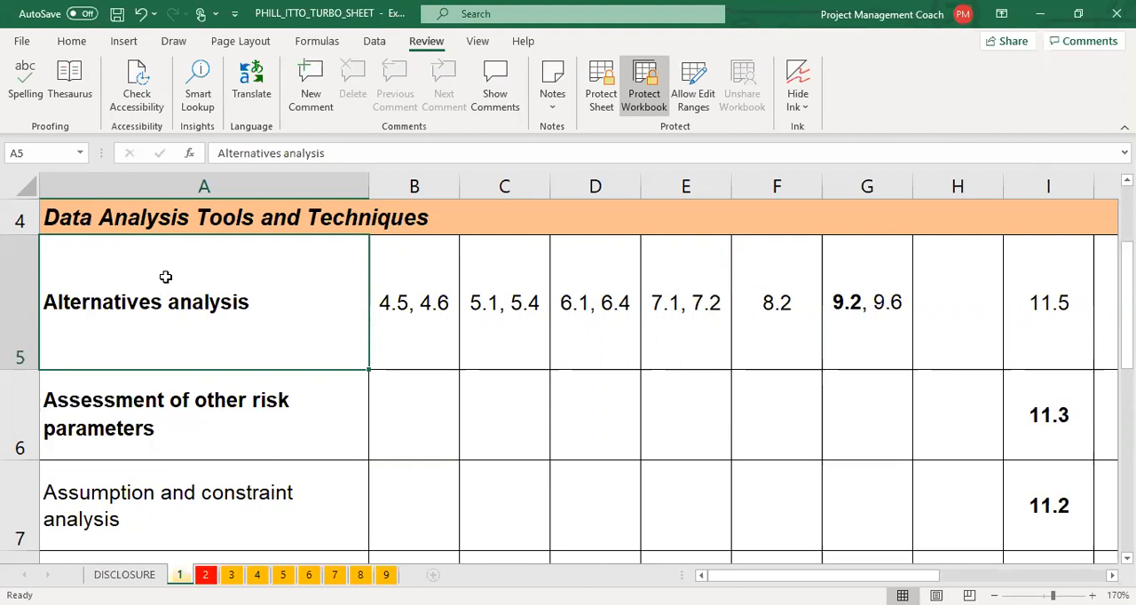
pyautogui.click(867, 302)
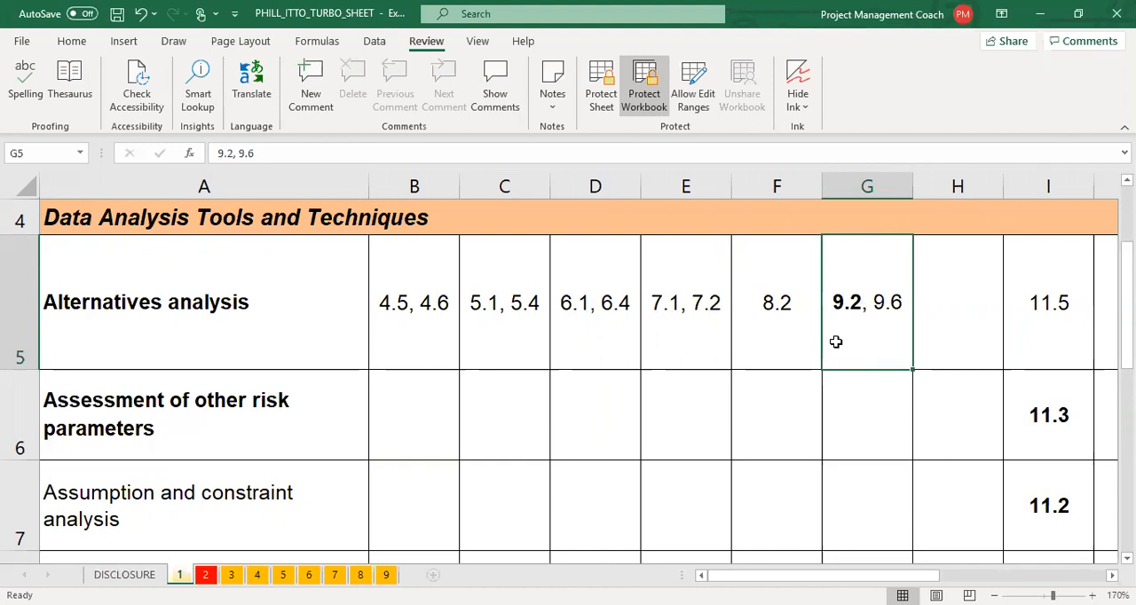
pyautogui.moveTo(494, 331)
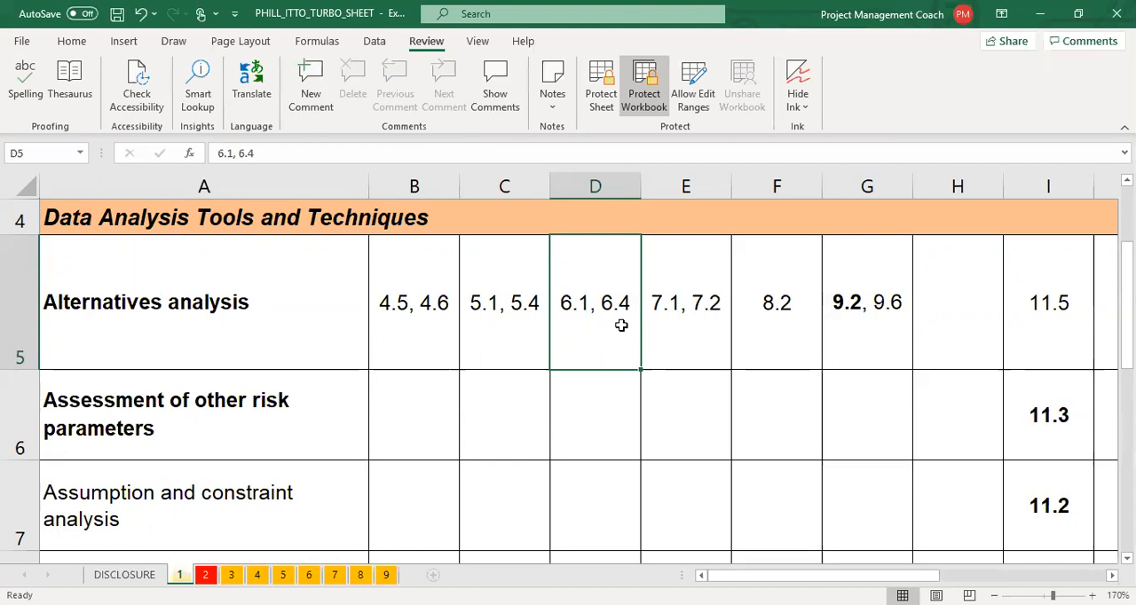
pyautogui.moveTo(853, 320)
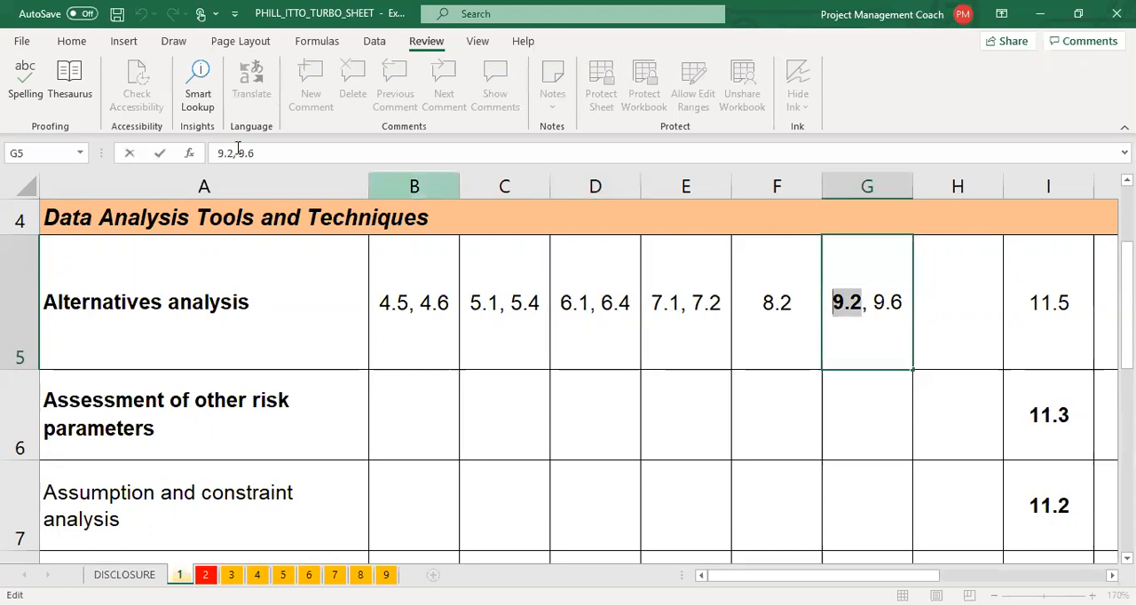
# - Apply red font color to the 9.2 text in cell G5
pyautogui.click(72, 41)
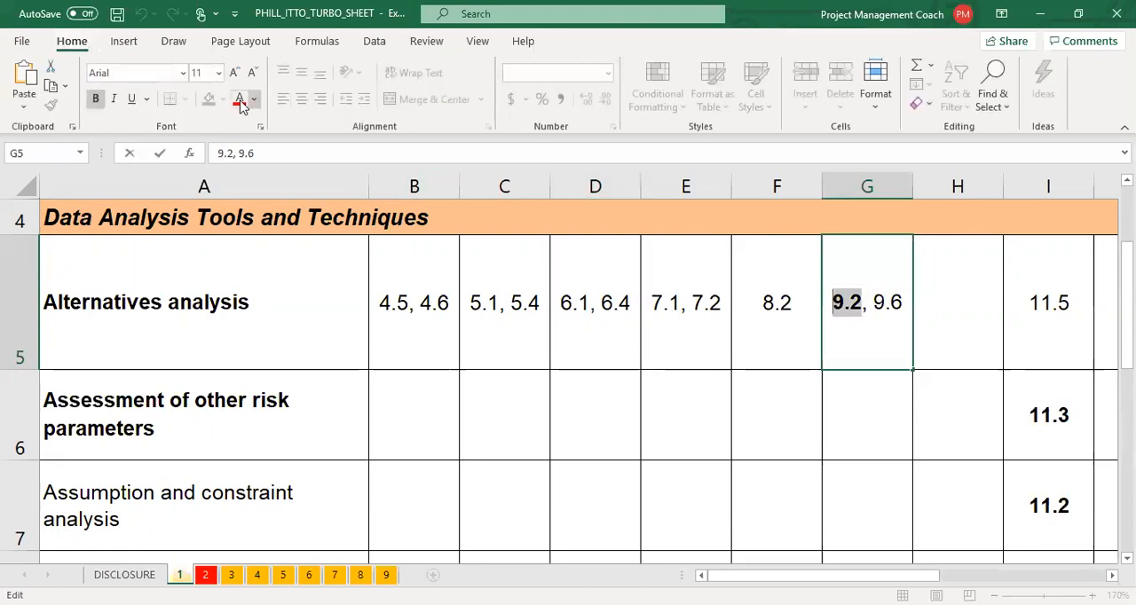
pyautogui.click(235, 73)
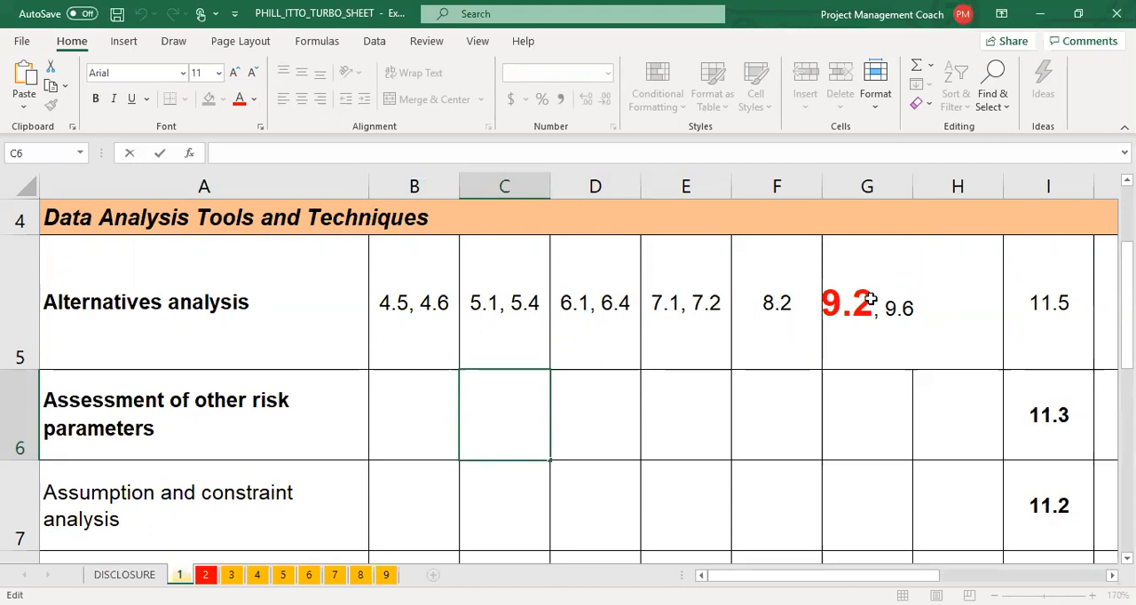
pyautogui.click(866, 302)
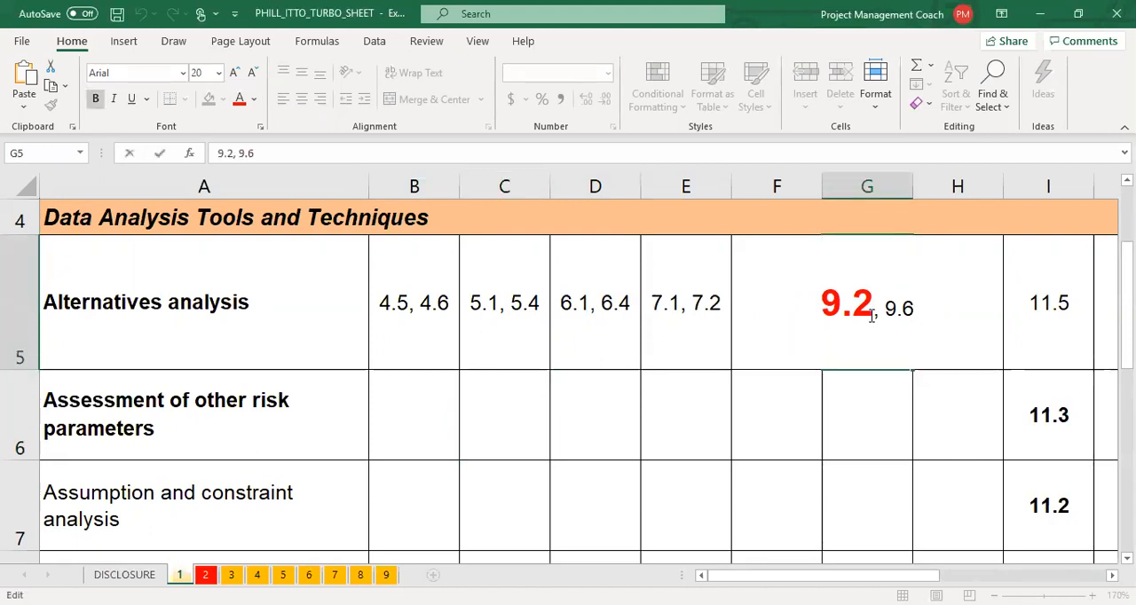
pyautogui.doubleClick(845, 304)
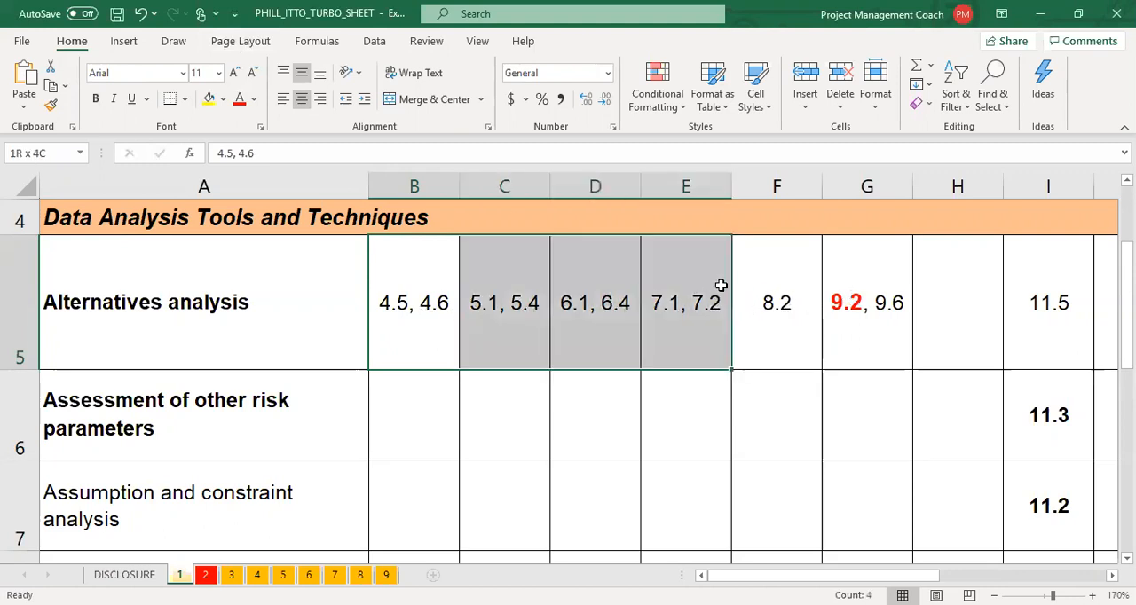
pyautogui.click(776, 302)
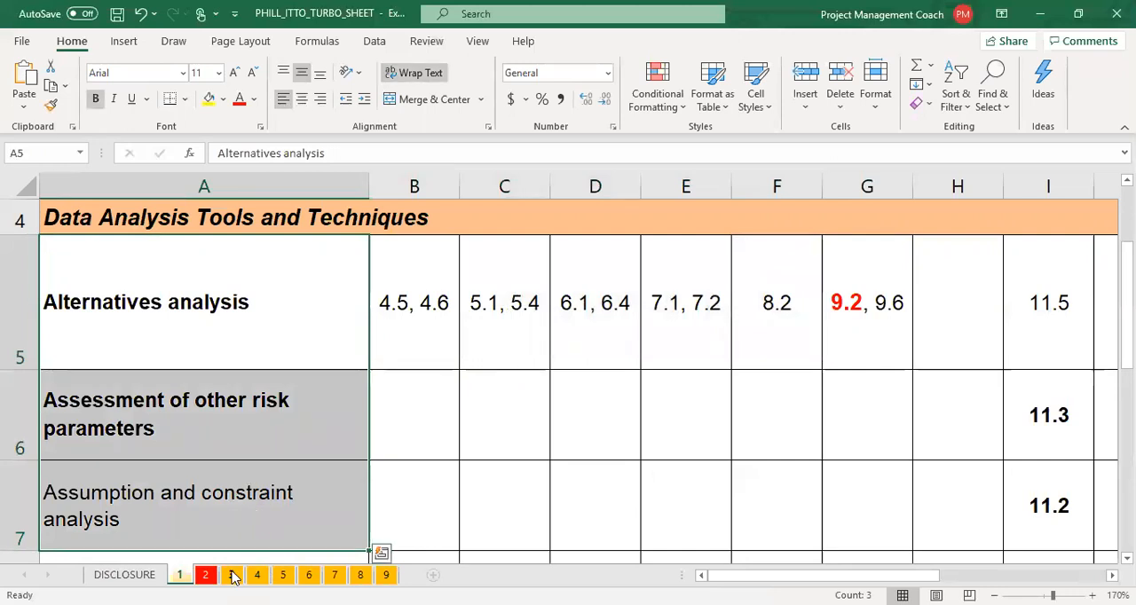
# - Move through sheets 3 and 4 to reach sheet 9, Ungrouped Tools and Techniques (cont.)
pyautogui.click(231, 575)
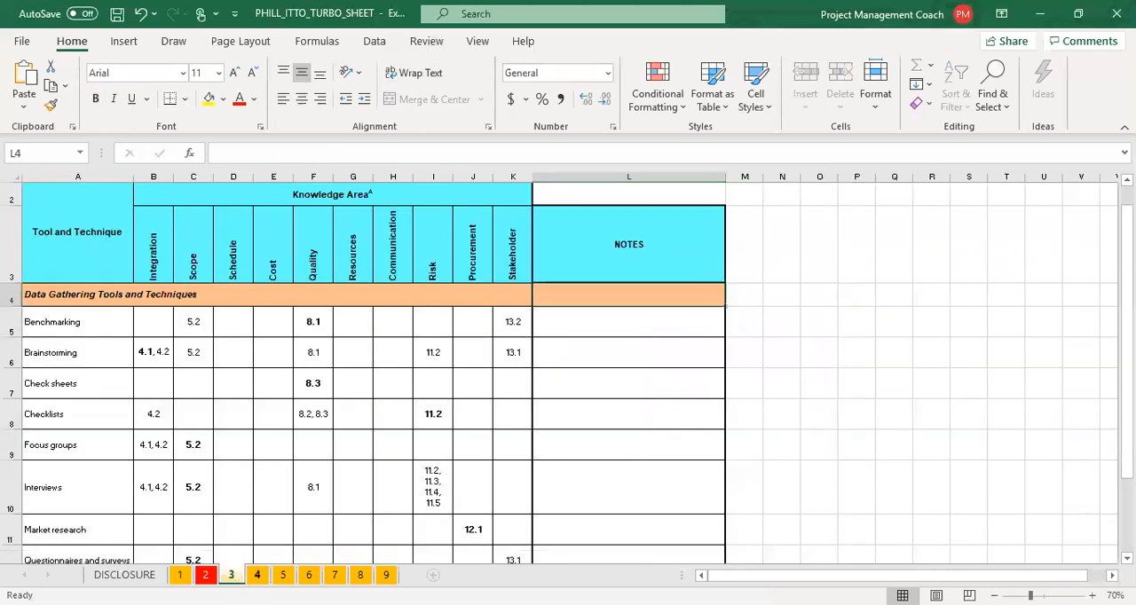
pyautogui.click(257, 575)
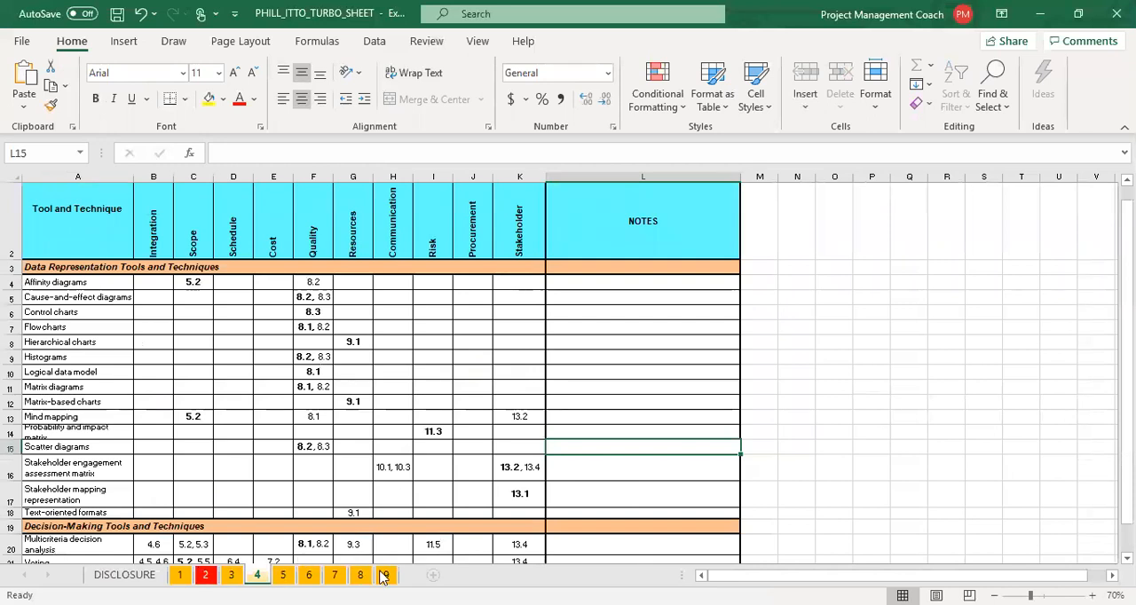
pyautogui.click(386, 575)
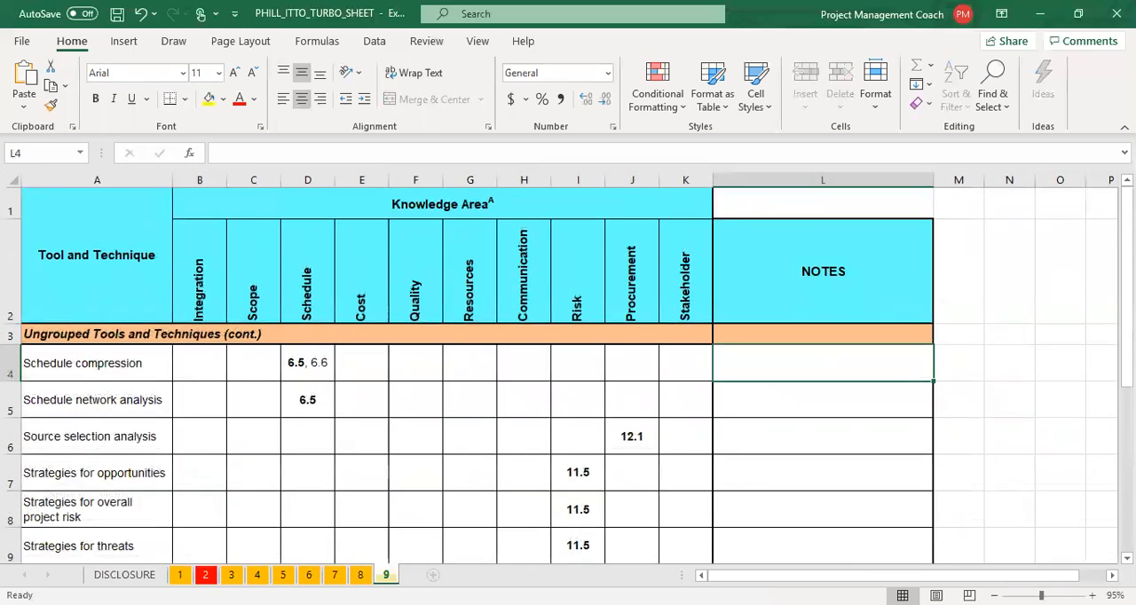
# - Type placeholder notes such as 'sdf' into NOTES cells L4, L5 and L6
pyautogui.write('sdfdfsfsfs]')
pyautogui.click(823, 435)
pyautogui.write('sdfsdfsd')
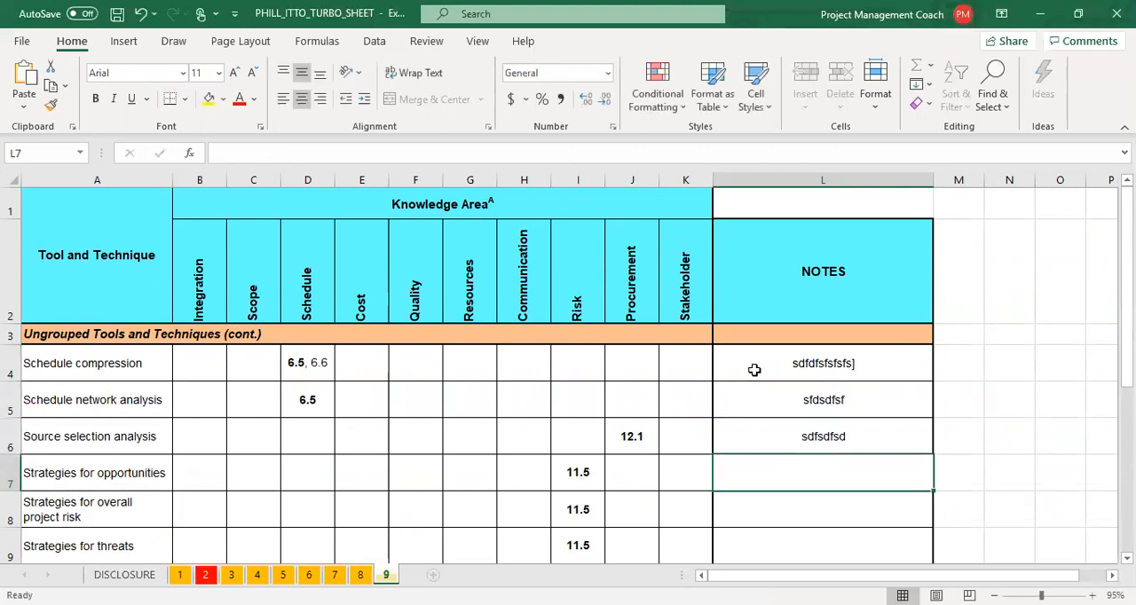
pyautogui.moveTo(882, 199)
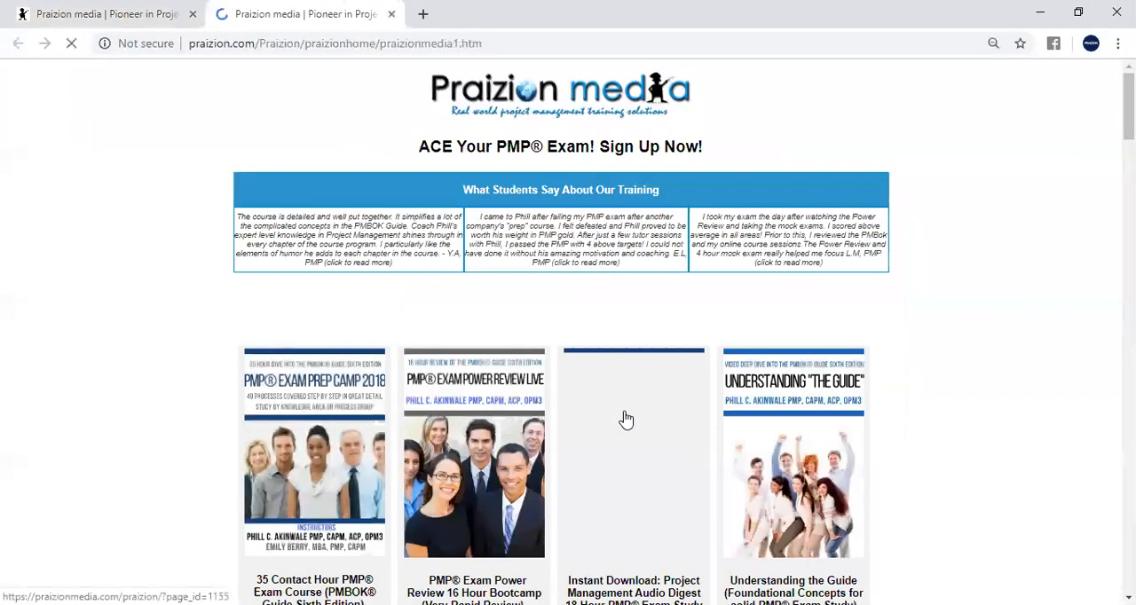
# - Scroll the Praizion media catalogue and open the Tools & Techniques TURBO course
pyautogui.scroll(-3)
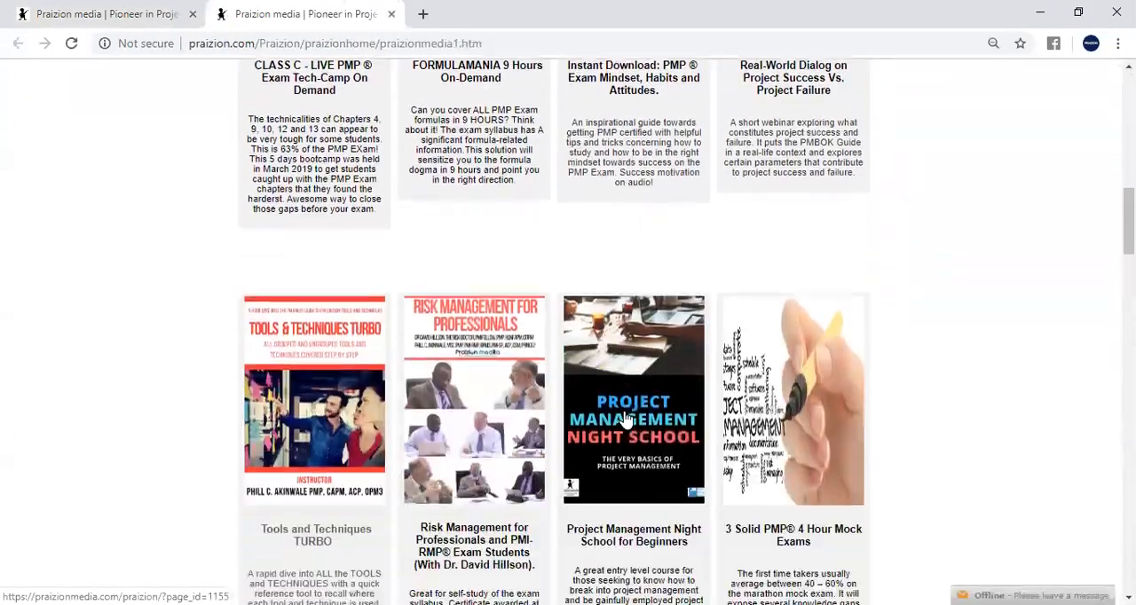
pyautogui.scroll(-3)
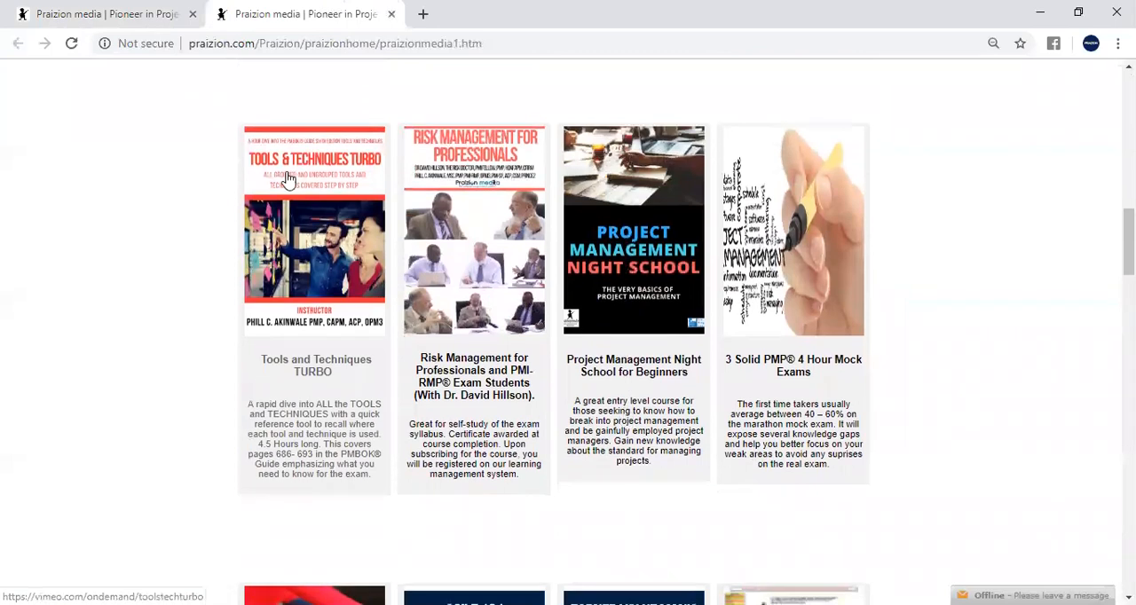
pyautogui.click(289, 178)
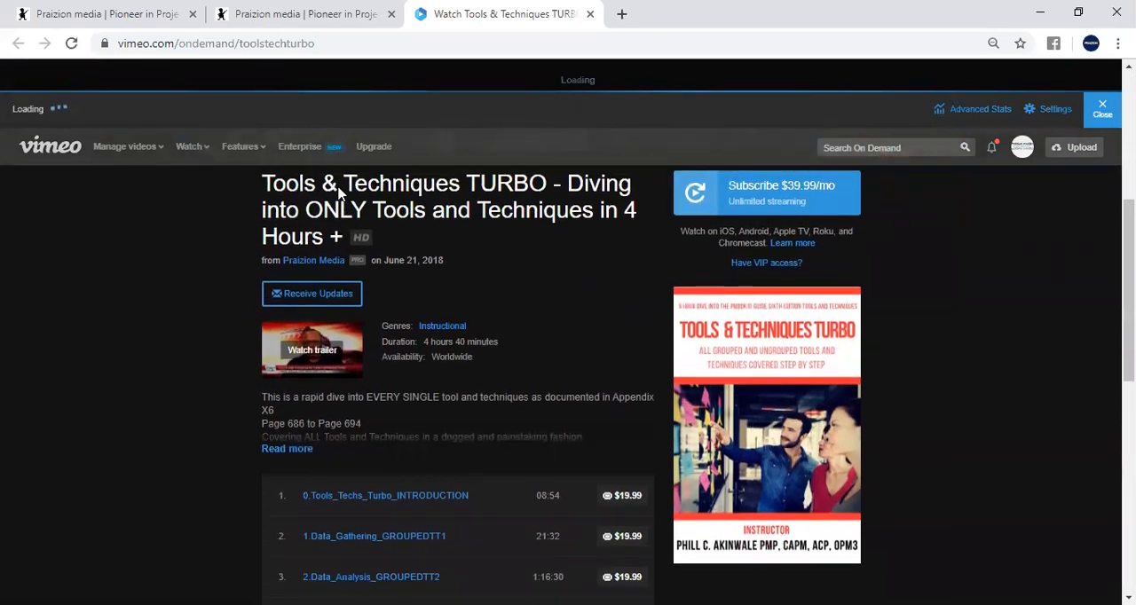
# - Play the Tools & Techniques TURBO trailer on Vimeo, then return to the Excel workbook
pyautogui.scroll(-3)
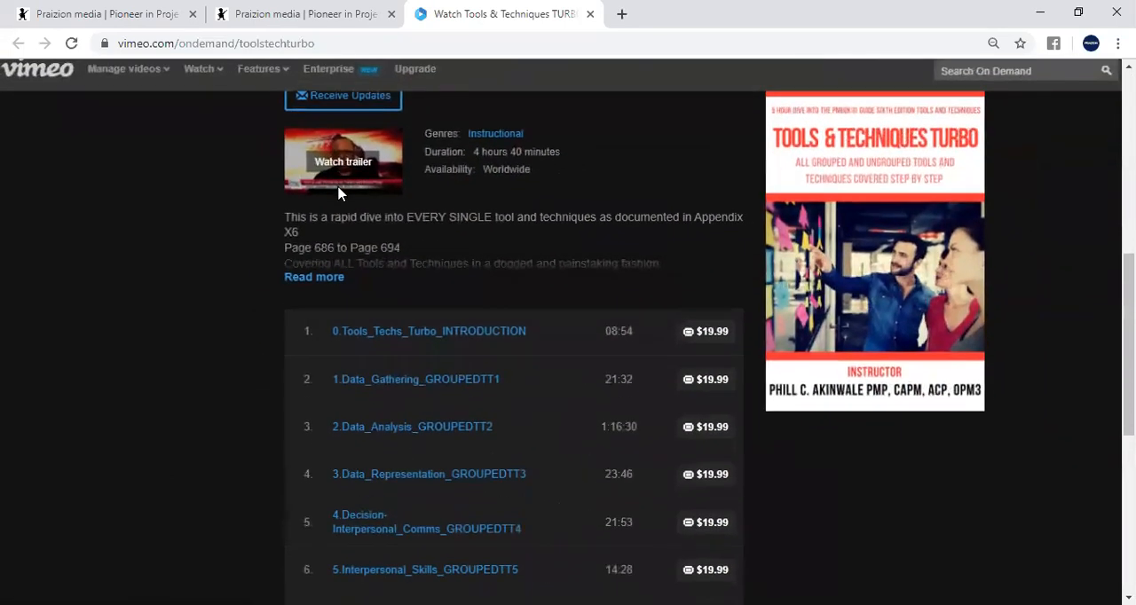
pyautogui.click(342, 160)
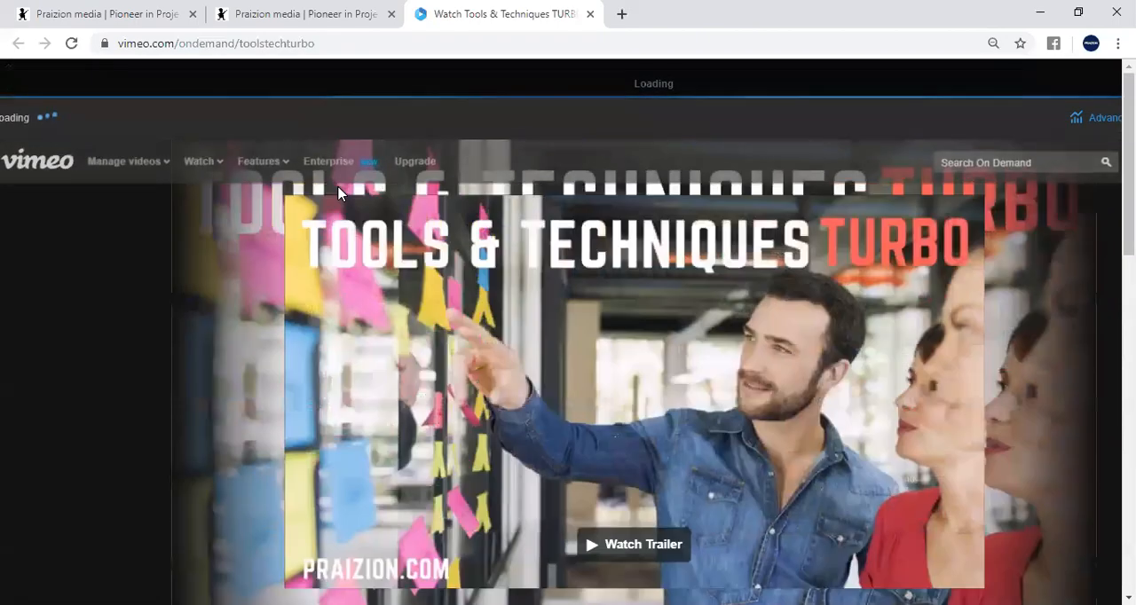
pyautogui.click(306, 14)
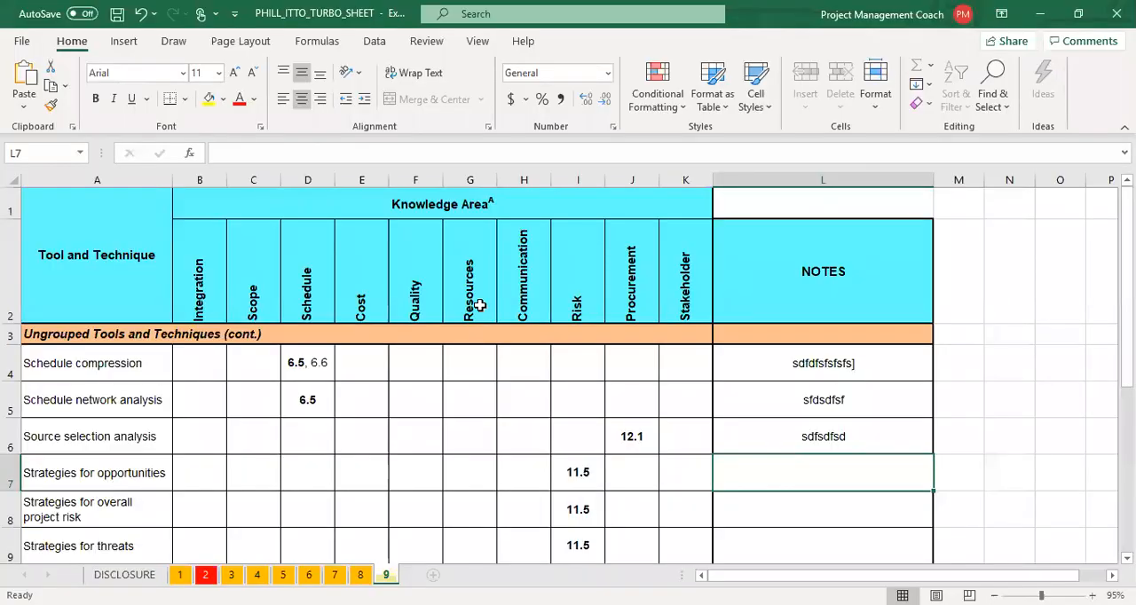
pyautogui.moveTo(787, 255)
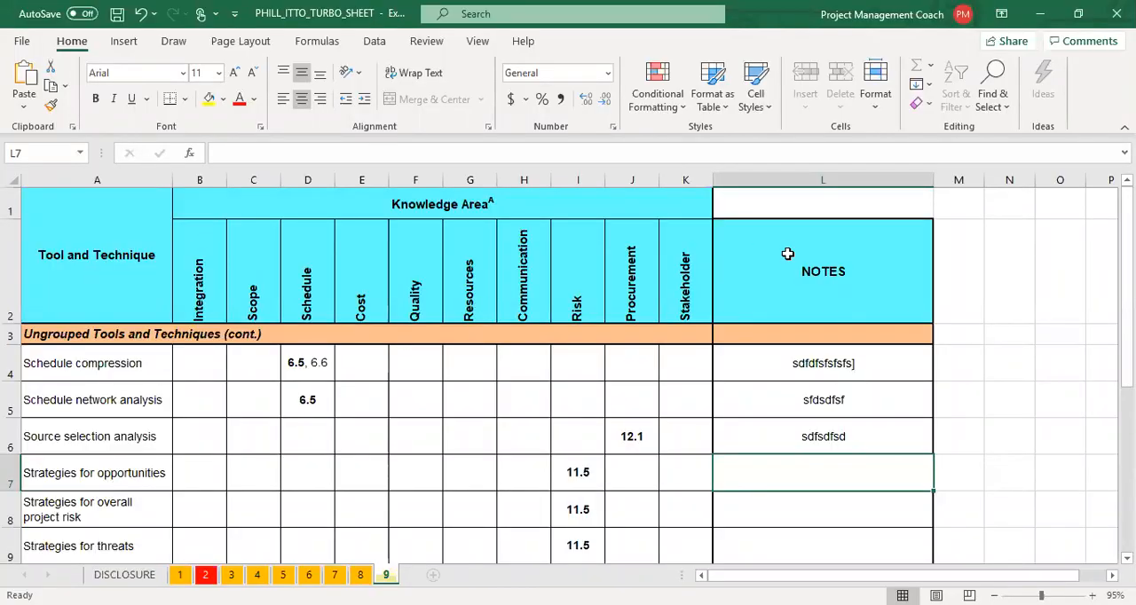
pyautogui.moveTo(865, 181)
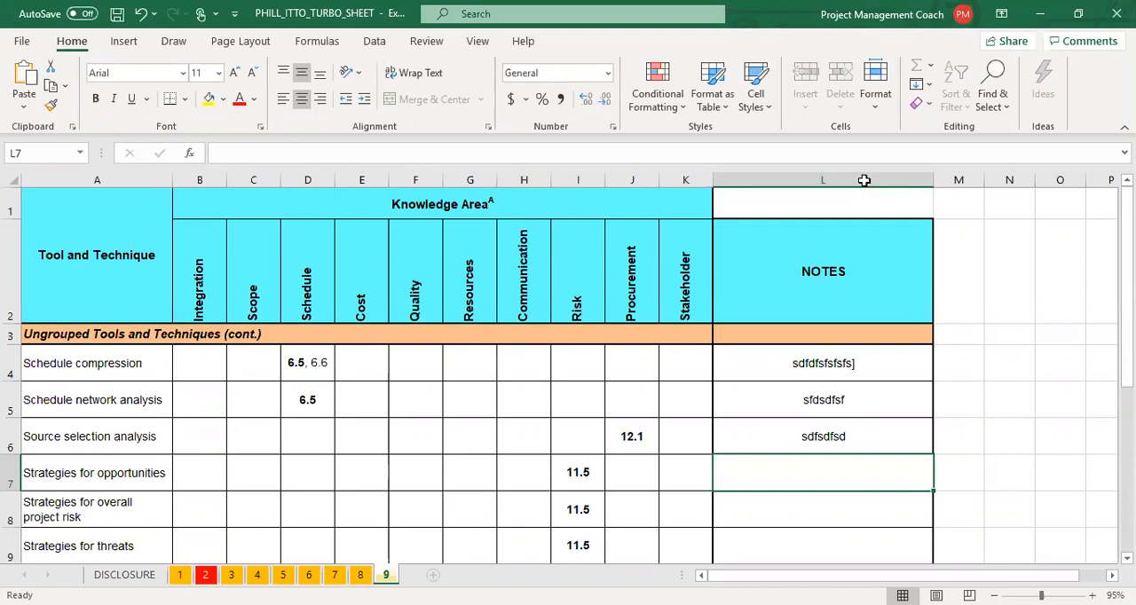